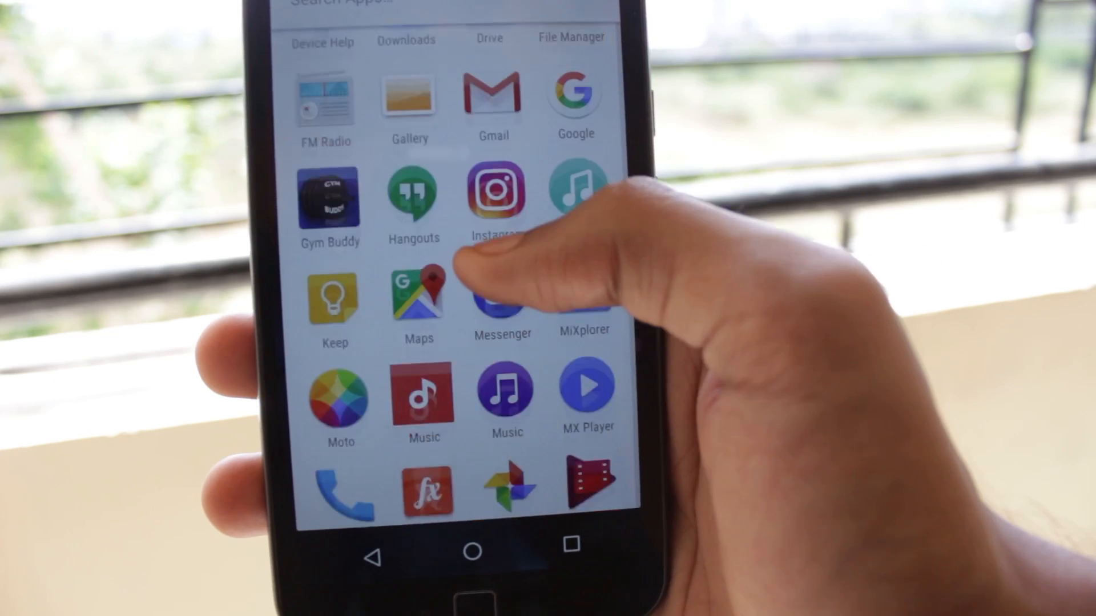
# Step: Scroll the Gallery photo editor's category list showing Essentials, Flair and Effects
pyautogui.scroll(-3)
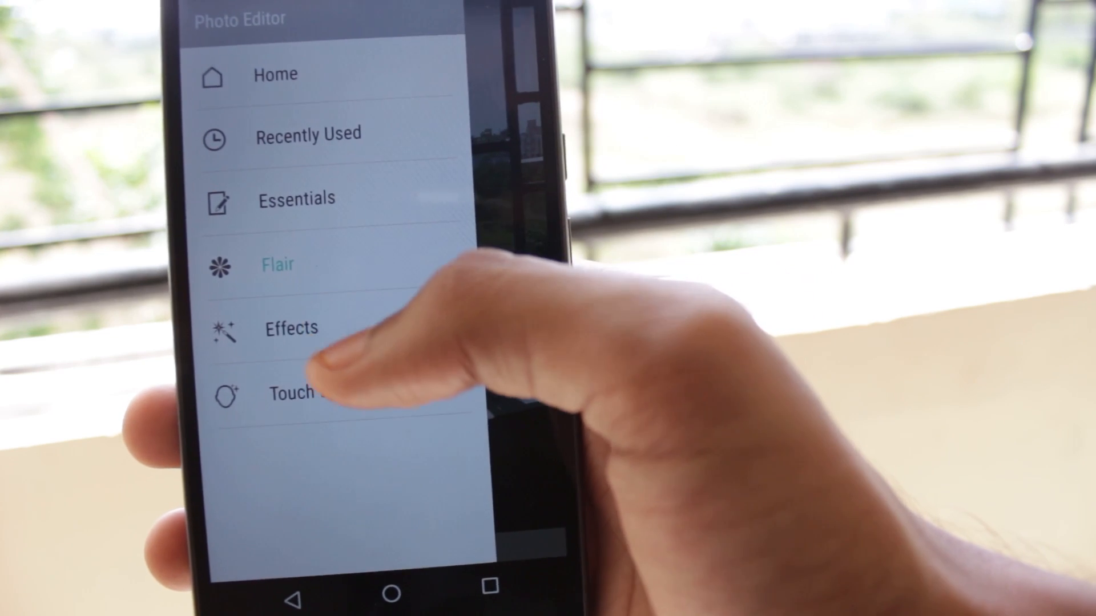
# Step: Pick an editing category in the Photo Editor before returning to the app drawer
pyautogui.click(290, 327)
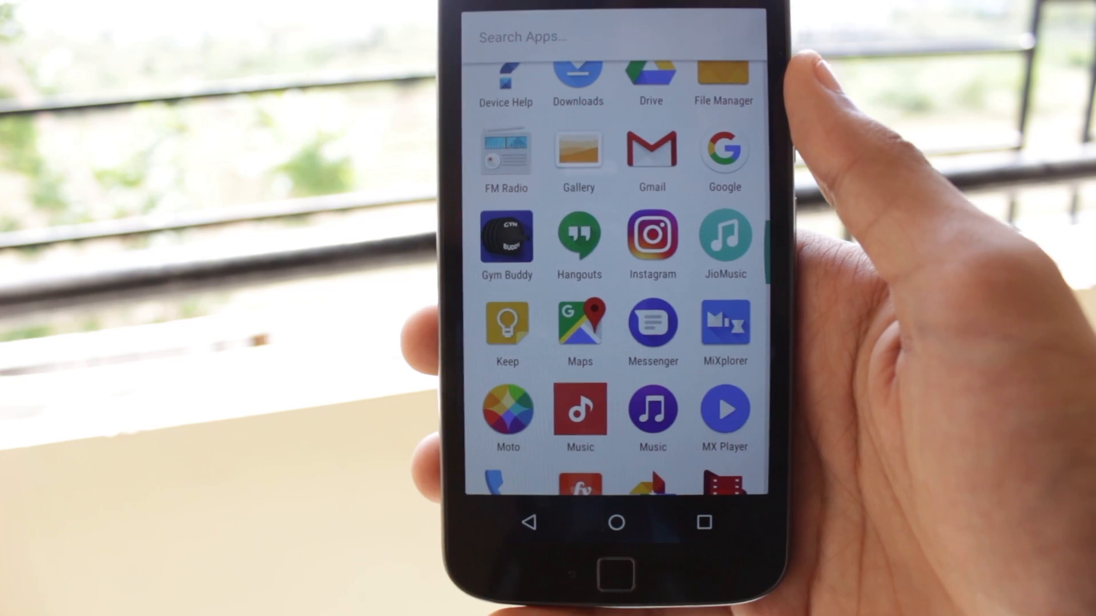
pyautogui.scroll(3)
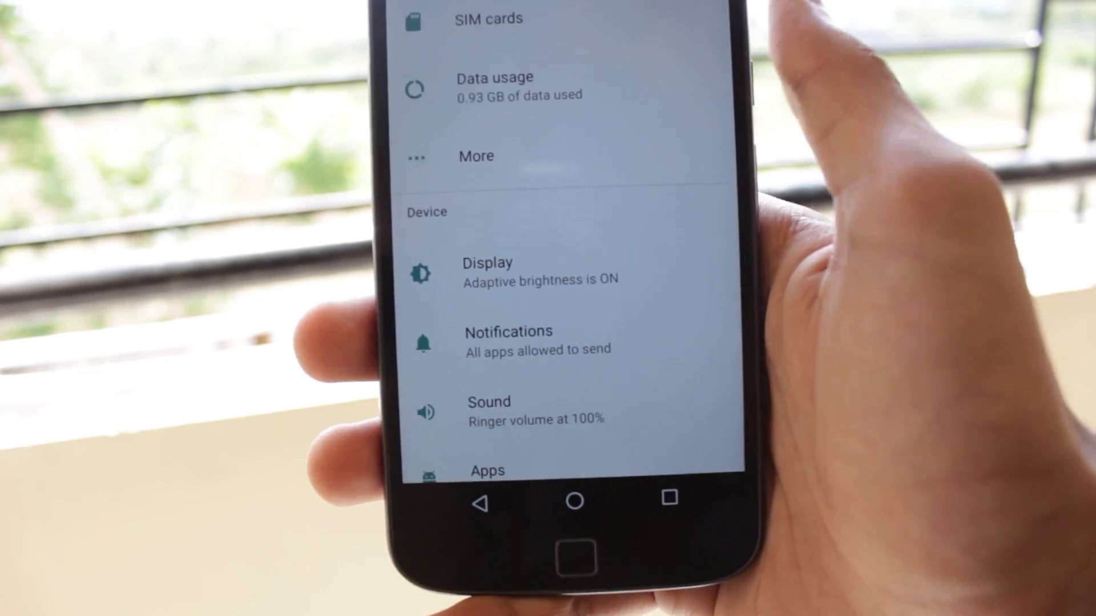
# Step: Scroll up through Android Settings before heading back to the home screen
pyautogui.scroll(3)
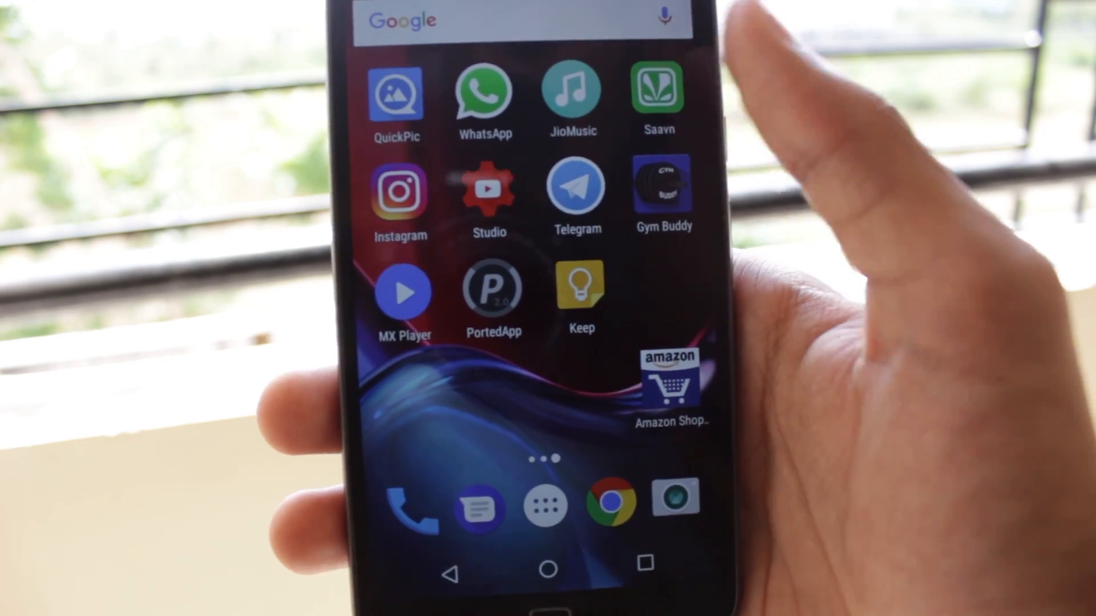
# Step: Launch MiXplorer and scroll to com.htc.album.apk and com.htc.camera.apk
pyautogui.click(545, 504)
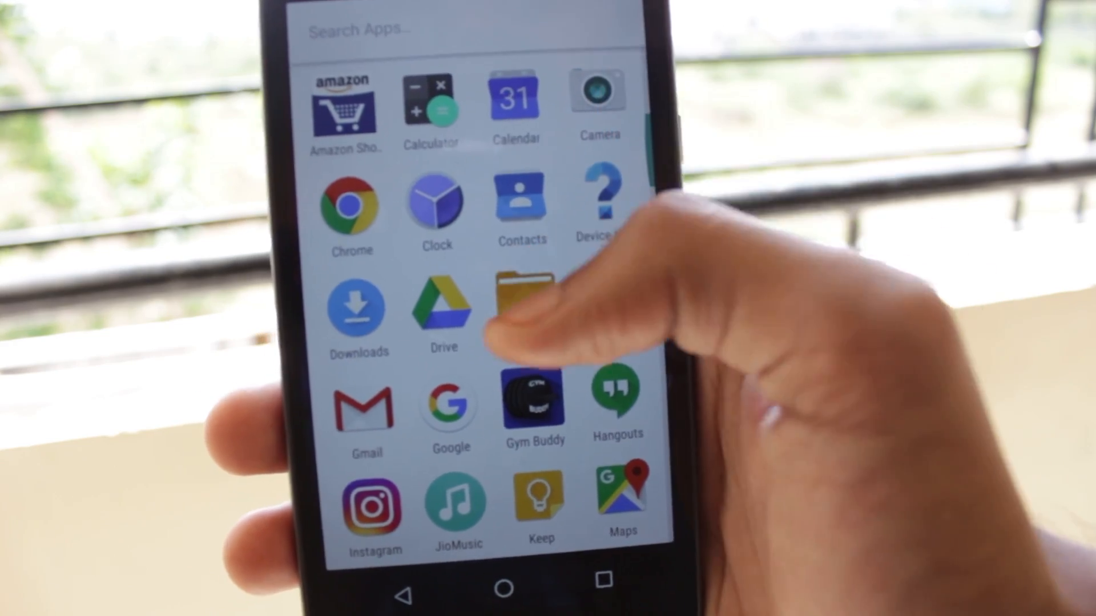
pyautogui.click(527, 307)
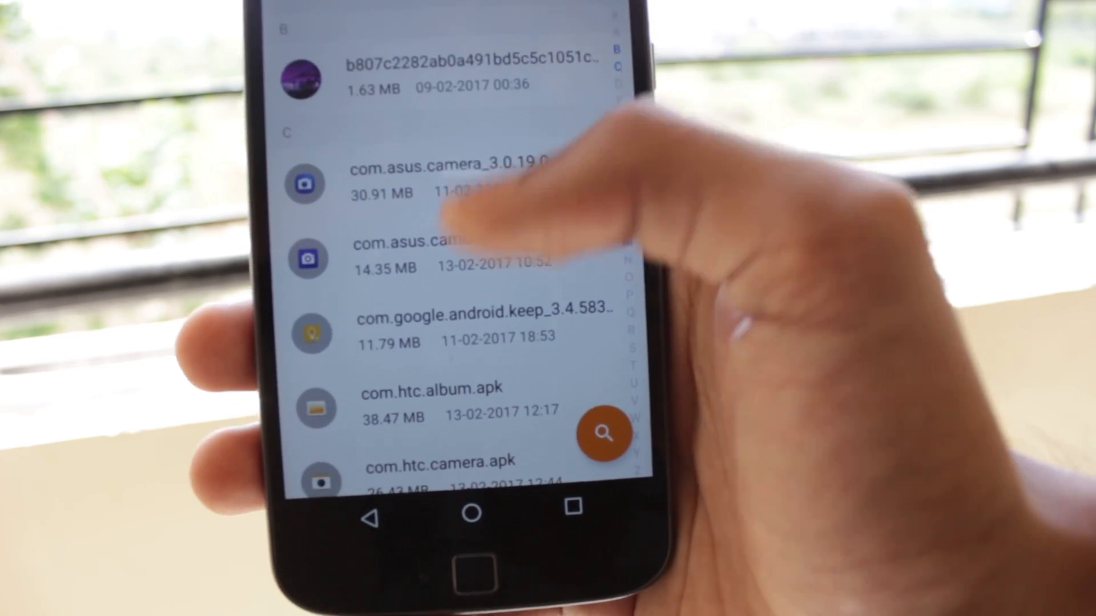
pyautogui.scroll(-3)
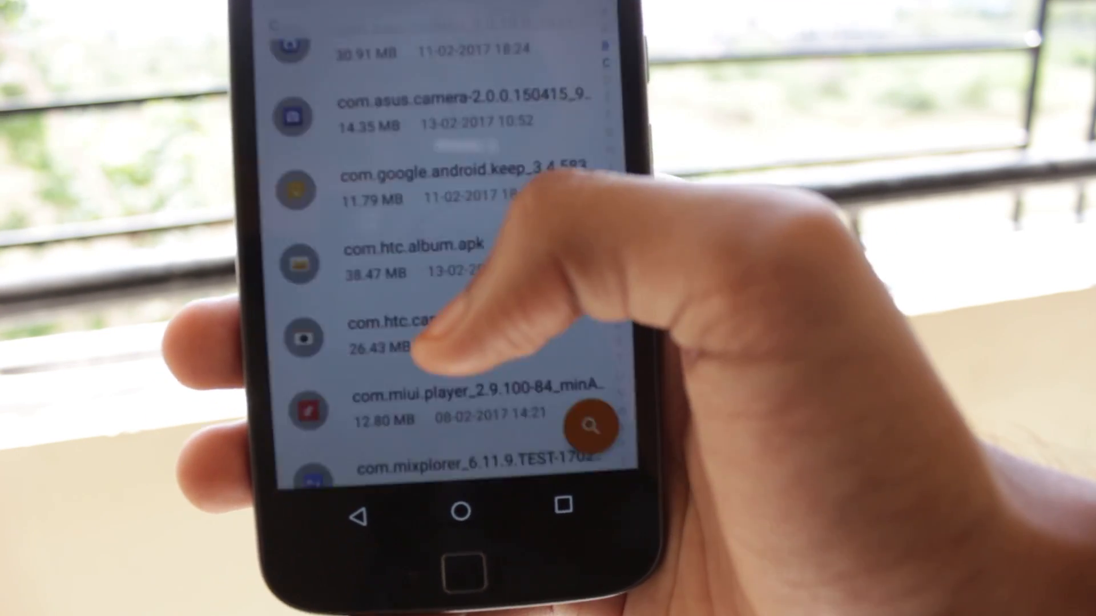